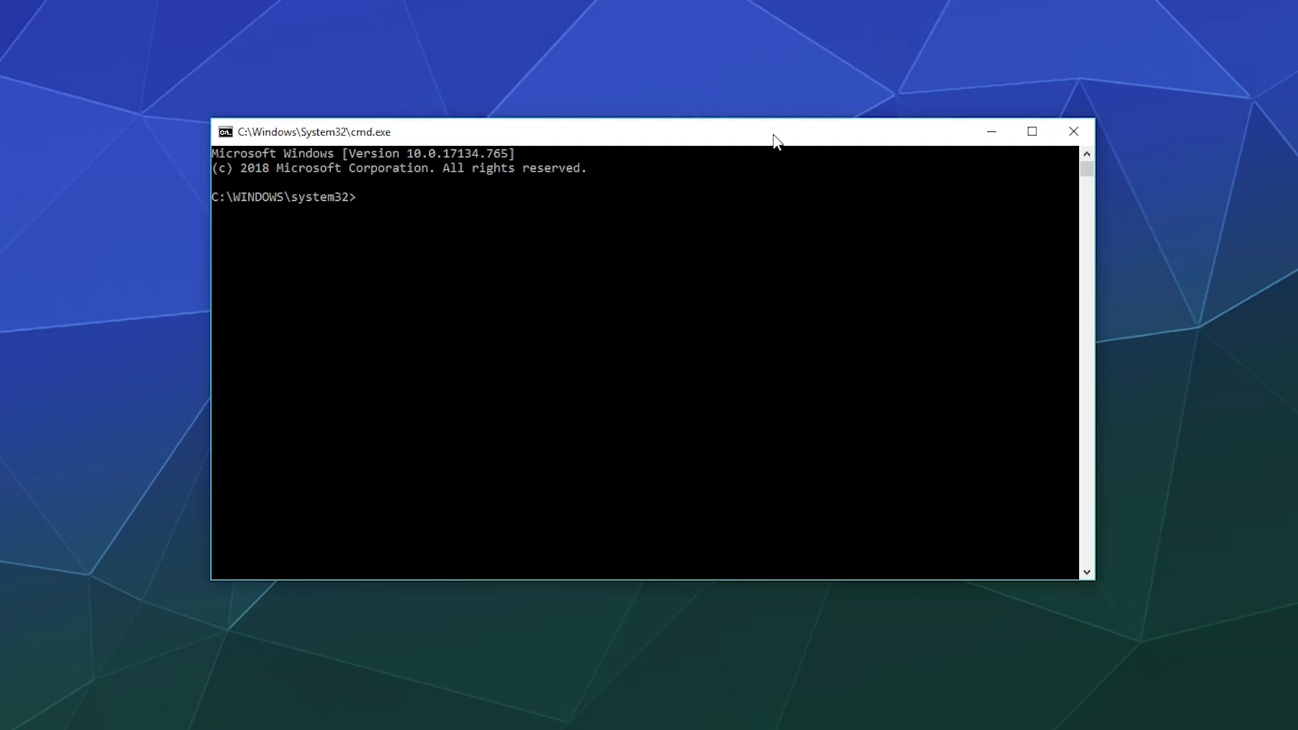
type("ipconfig /")
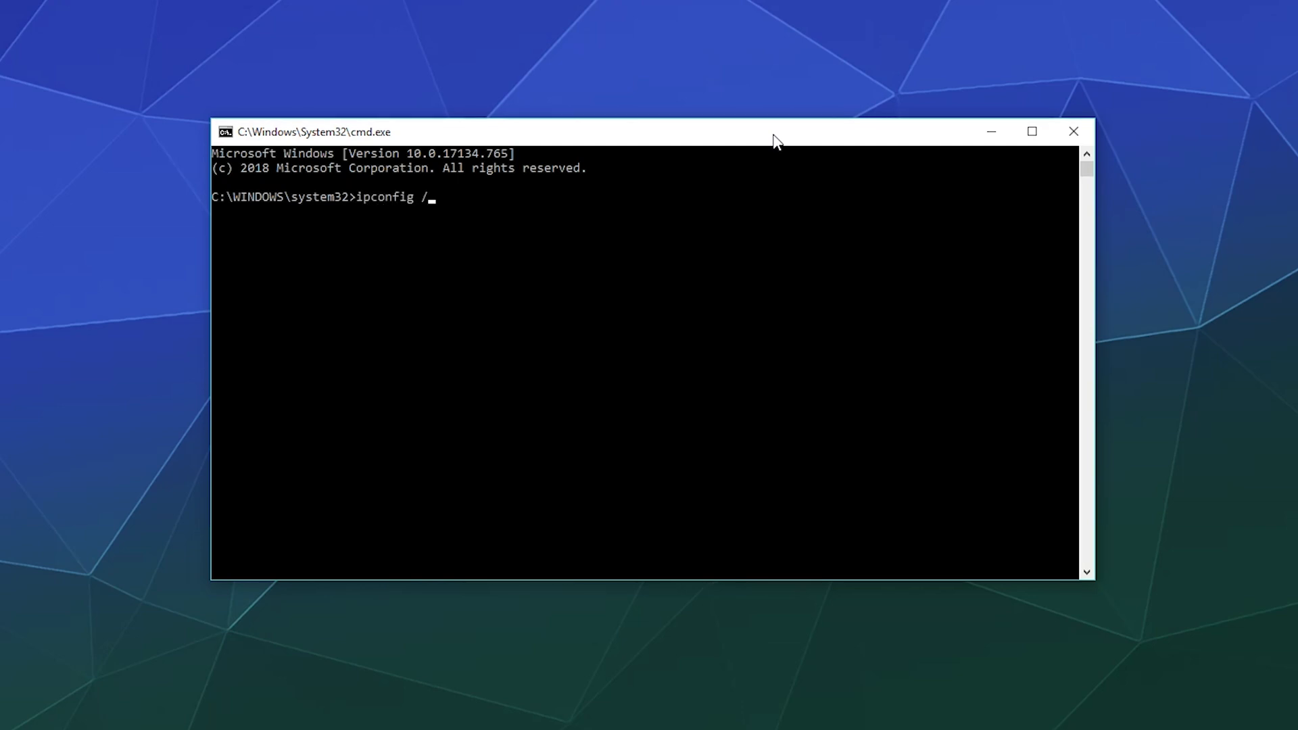
type("flushdns")
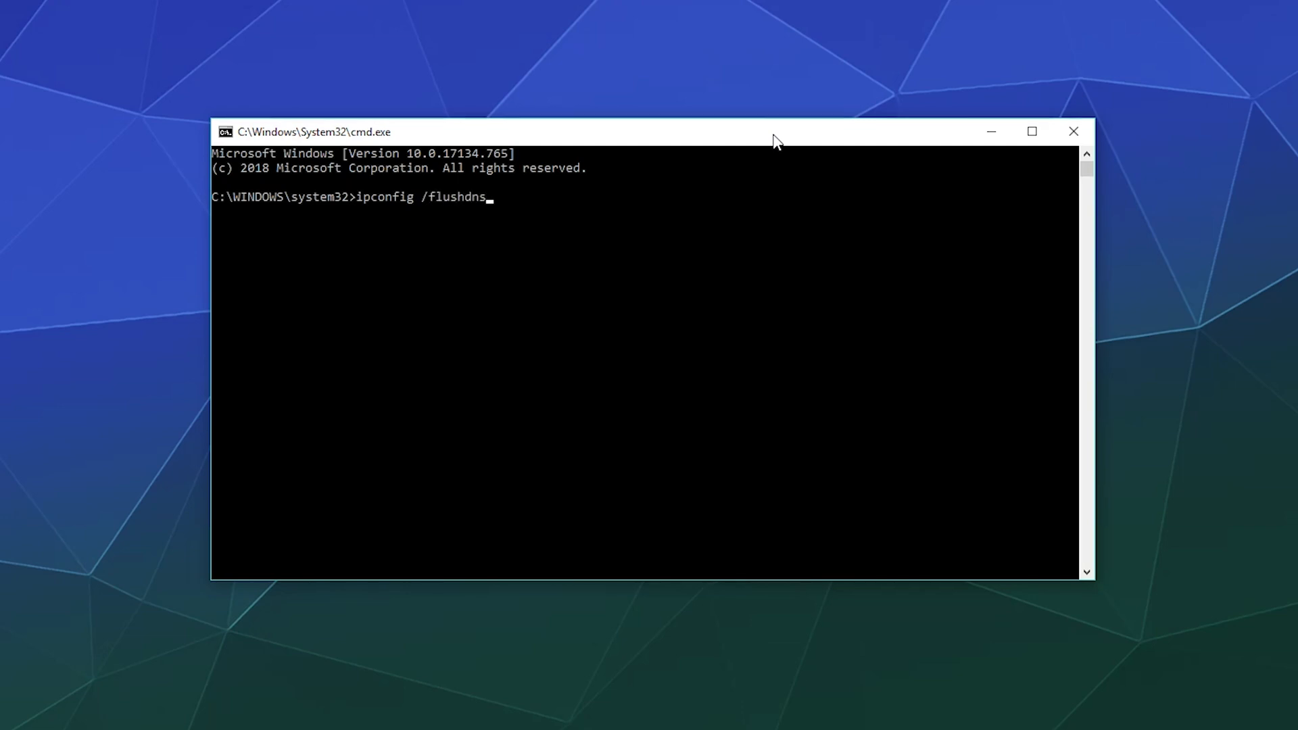